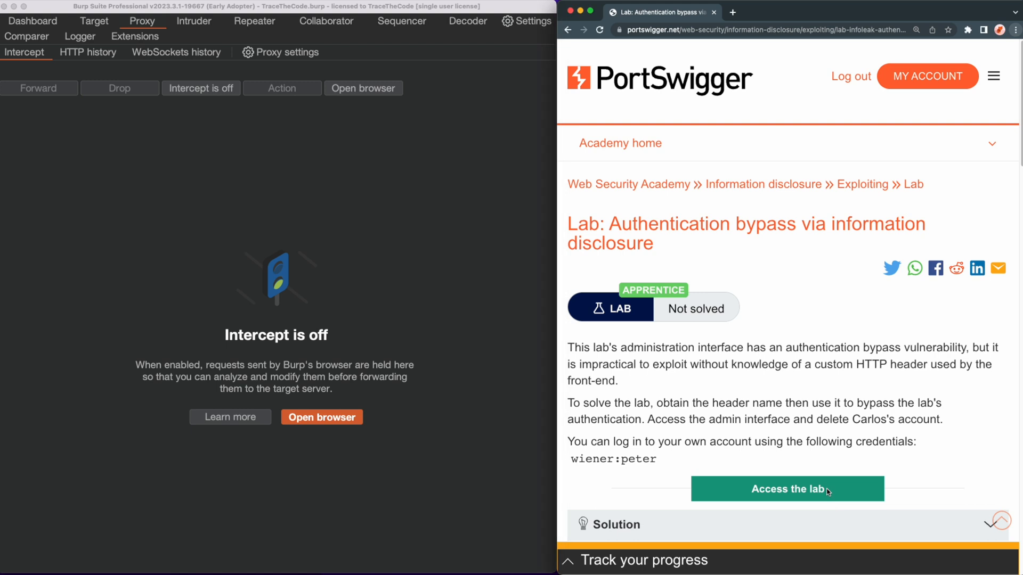
Step: Access the lab instance and head to the shop's My account login page
{"action": "left_click", "coordinate": [787, 489]}
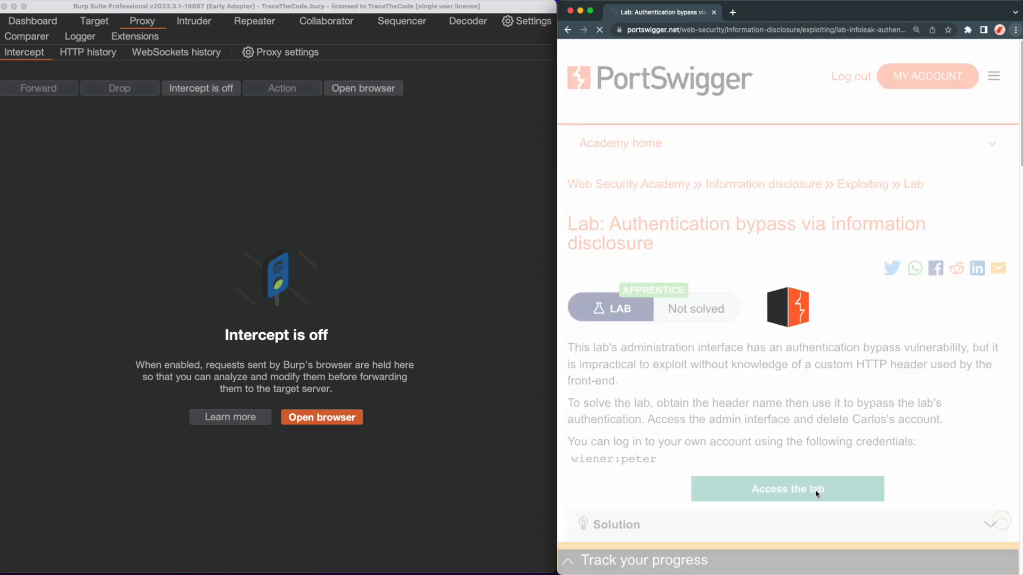
{"action": "left_click", "coordinate": [787, 489]}
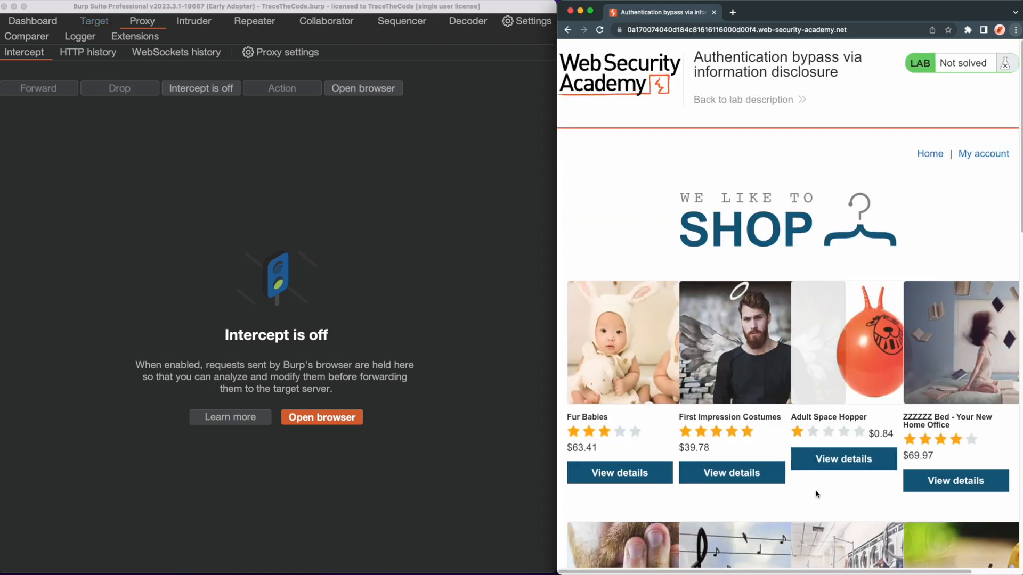
{"action": "left_click", "coordinate": [983, 153]}
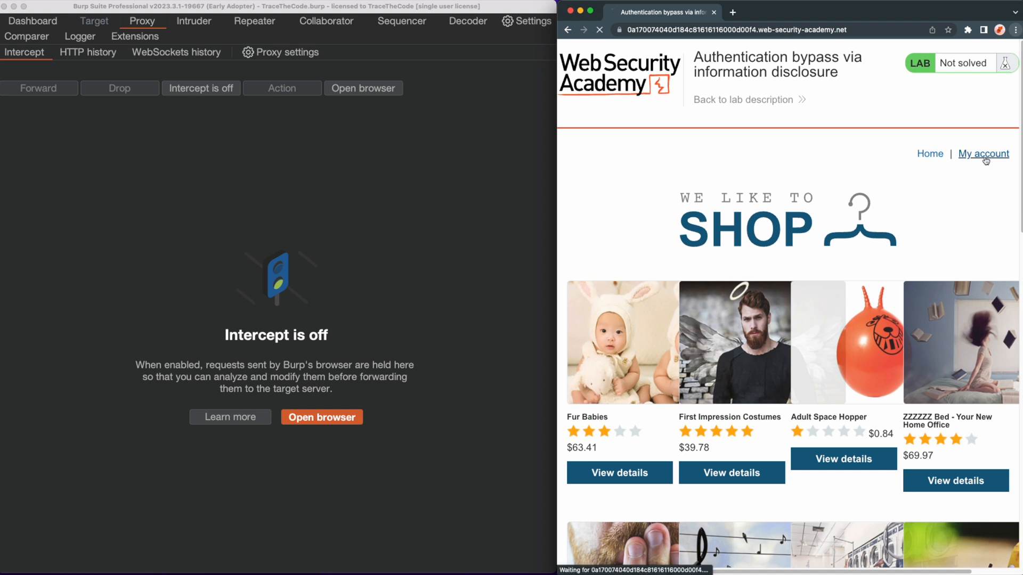
{"action": "left_click", "coordinate": [983, 153]}
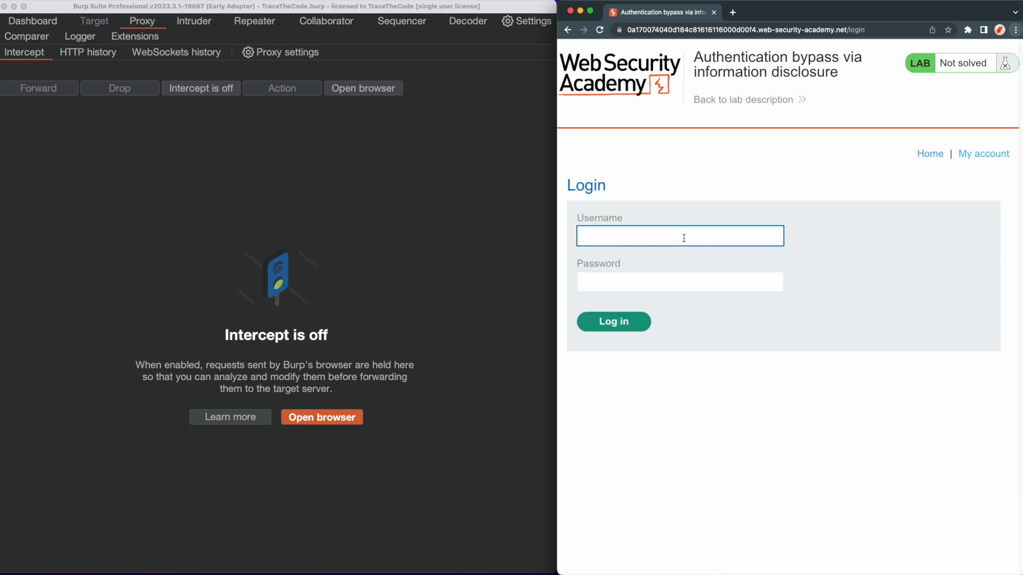
{"action": "type", "text": "wiener"}
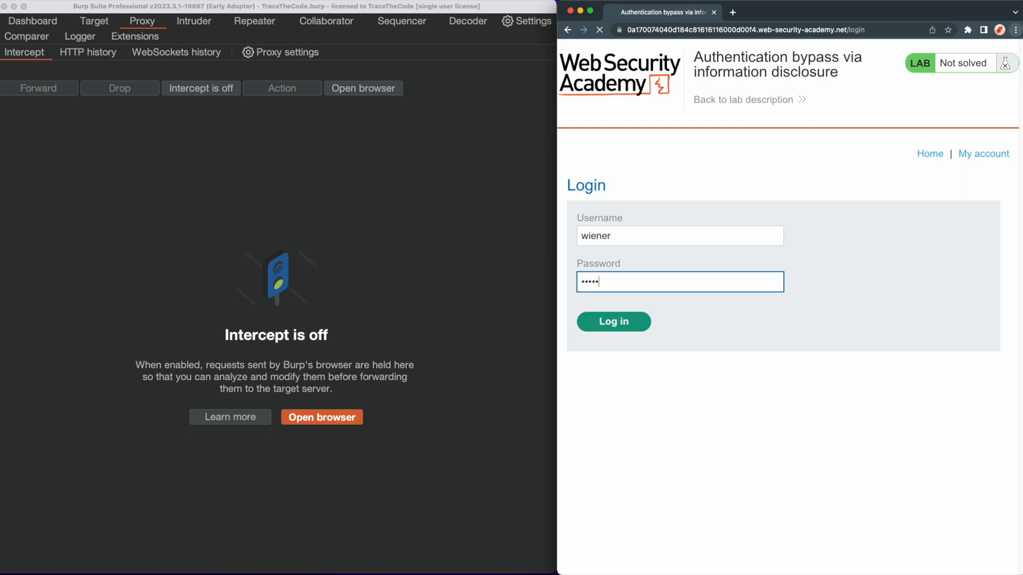
{"action": "left_click", "coordinate": [614, 322]}
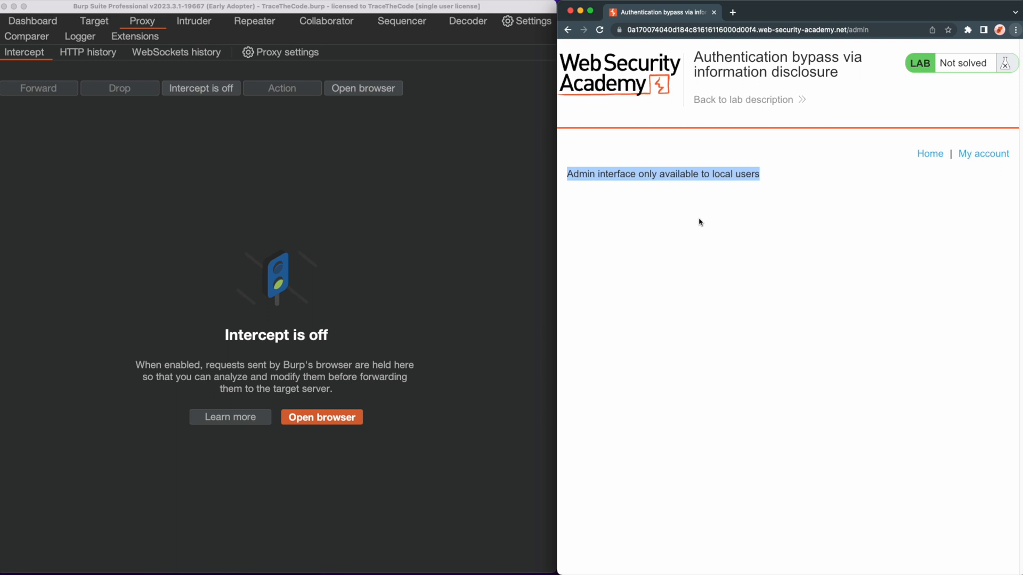
{"action": "left_click", "coordinate": [88, 52]}
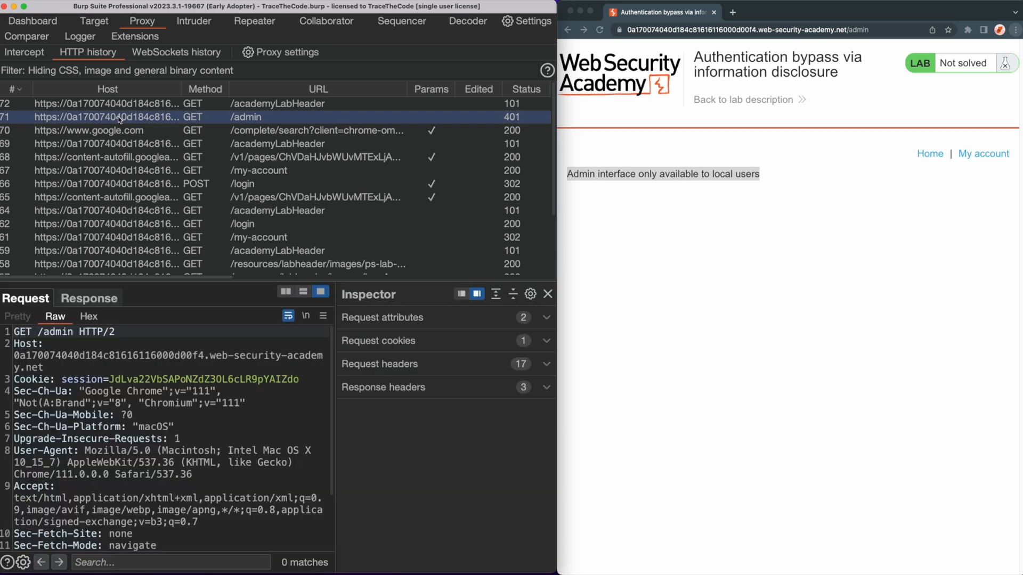
Step: Send the 401 GET /admin request from Proxy HTTP history to Repeater
{"action": "right_click", "coordinate": [119, 118]}
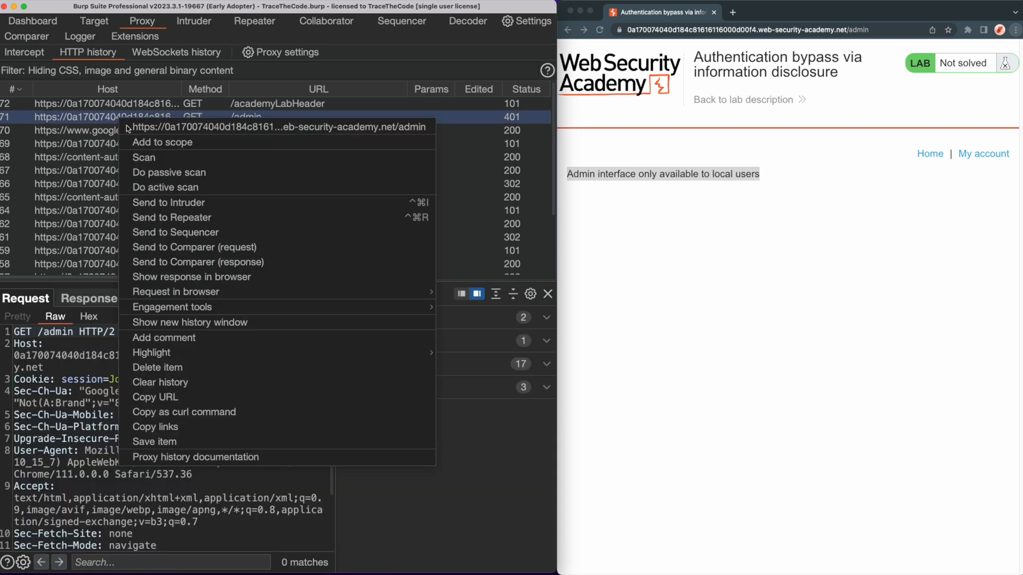
{"action": "left_click", "coordinate": [172, 217]}
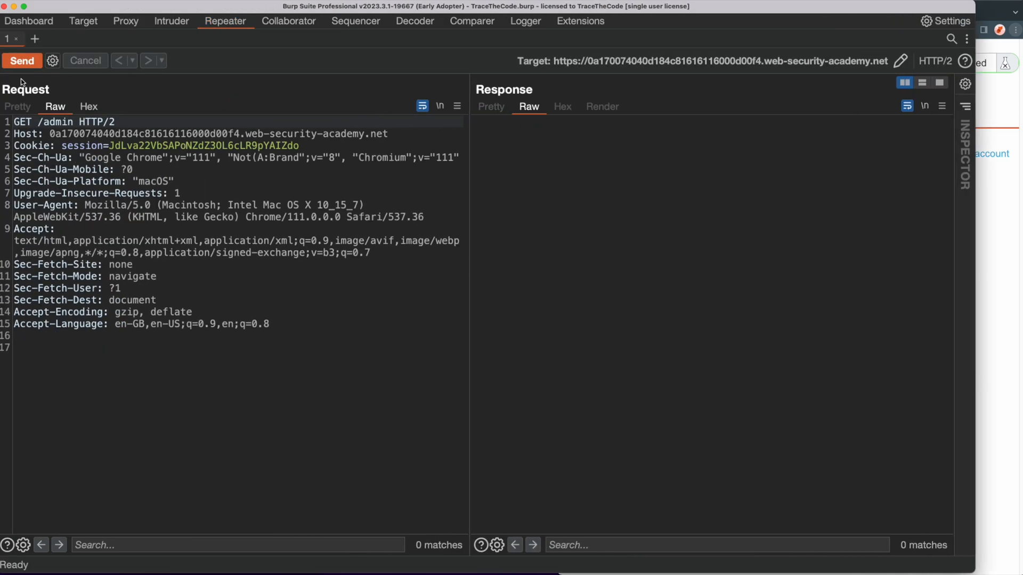
Step: Resend GET /admin and highlight the 401 'Admin interface only available to local users' message
{"action": "left_click", "coordinate": [21, 61]}
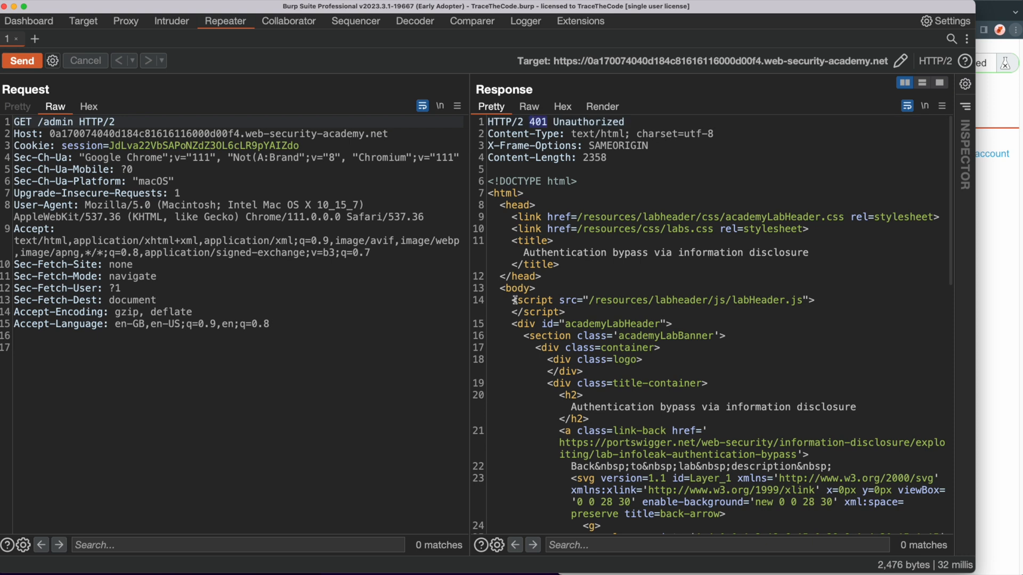
{"action": "scroll", "scroll_direction": "down", "scroll_amount": 3}
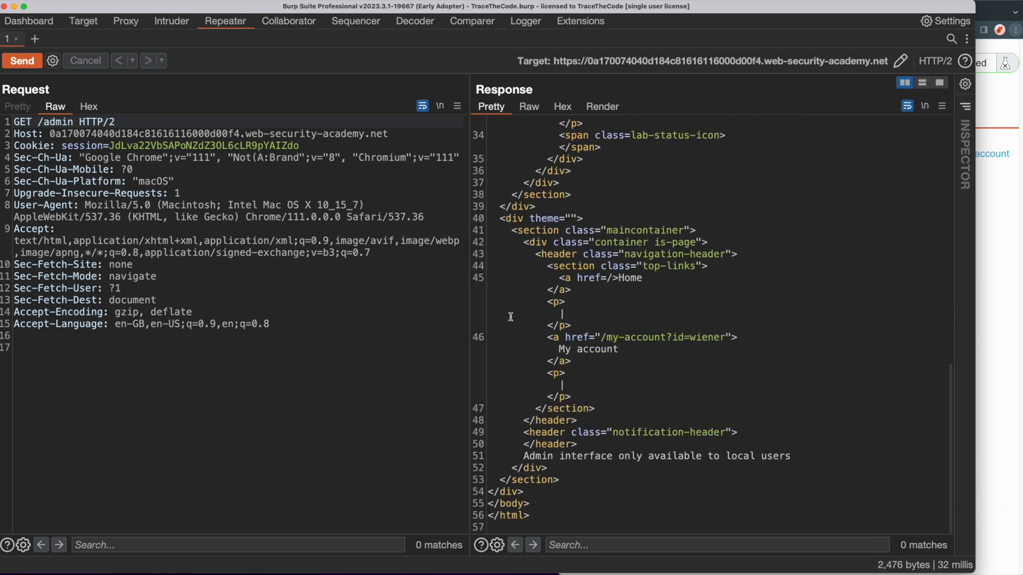
{"action": "double_click", "coordinate": [586, 456]}
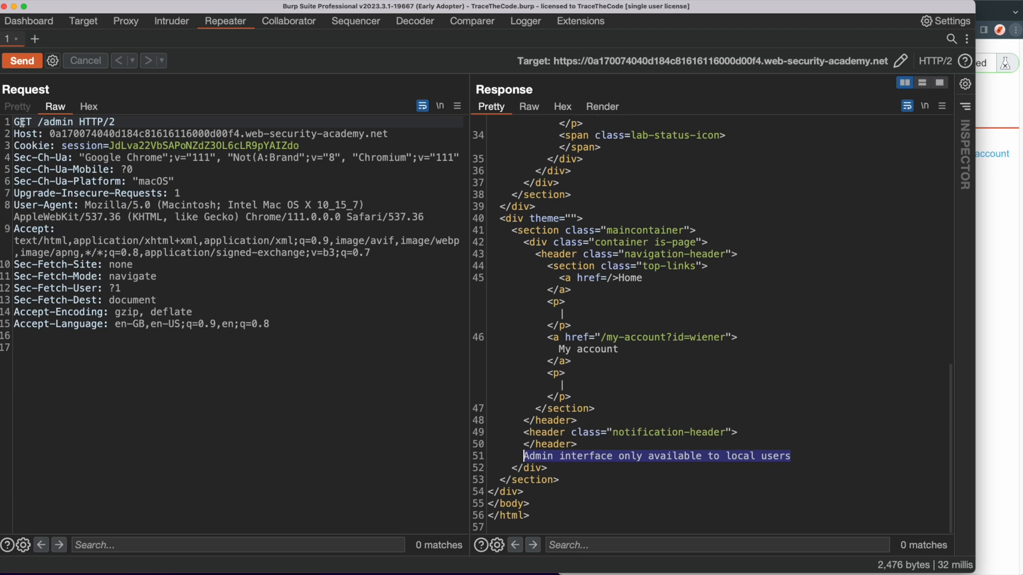
Step: Change the method to TRACE and send it, getting a 200 OK echo showing X-Custom-IP-Authorization
{"action": "type", "text": "TRACE"}
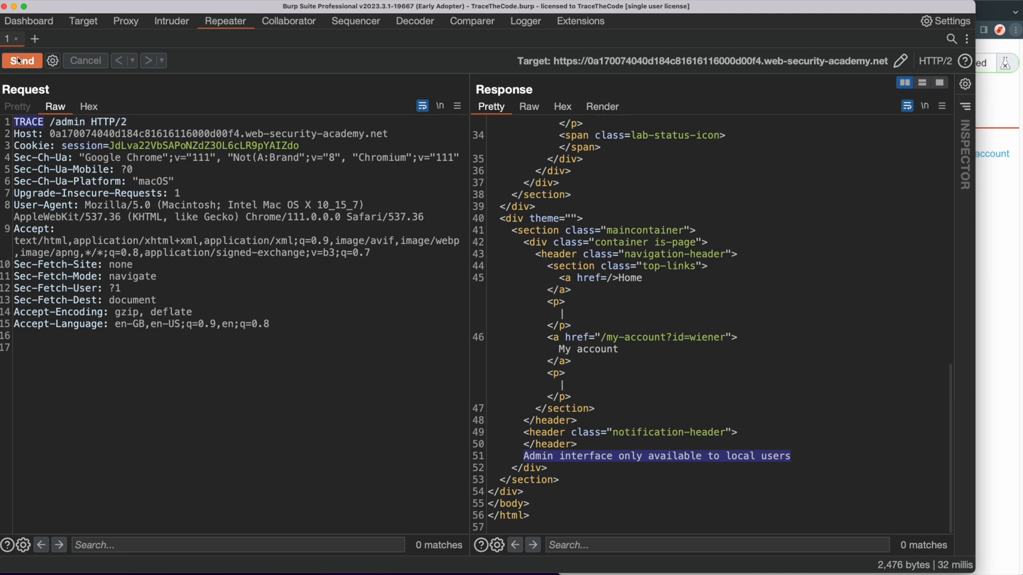
{"action": "left_click", "coordinate": [21, 60]}
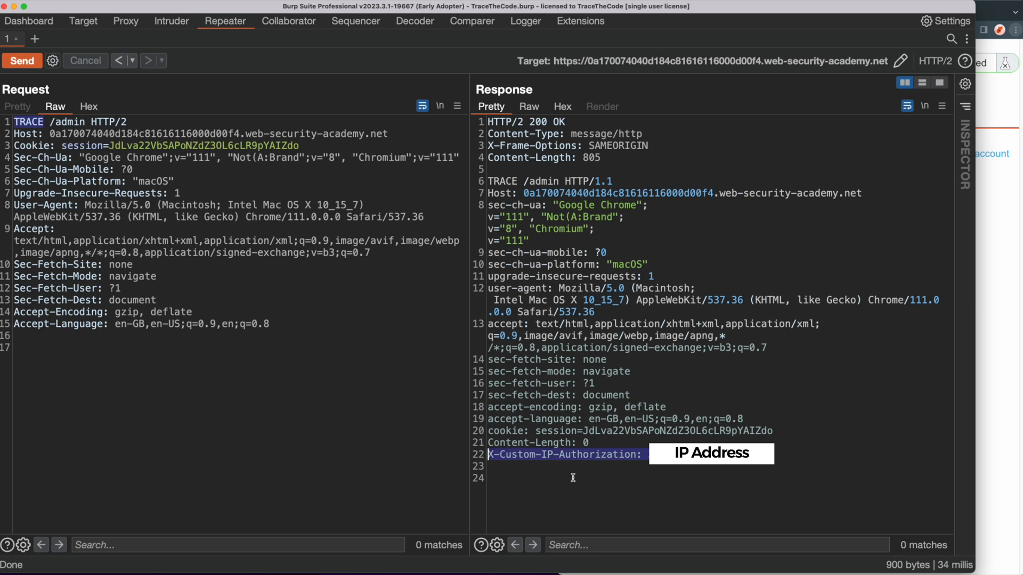
{"action": "mouse_move", "coordinate": [590, 468]}
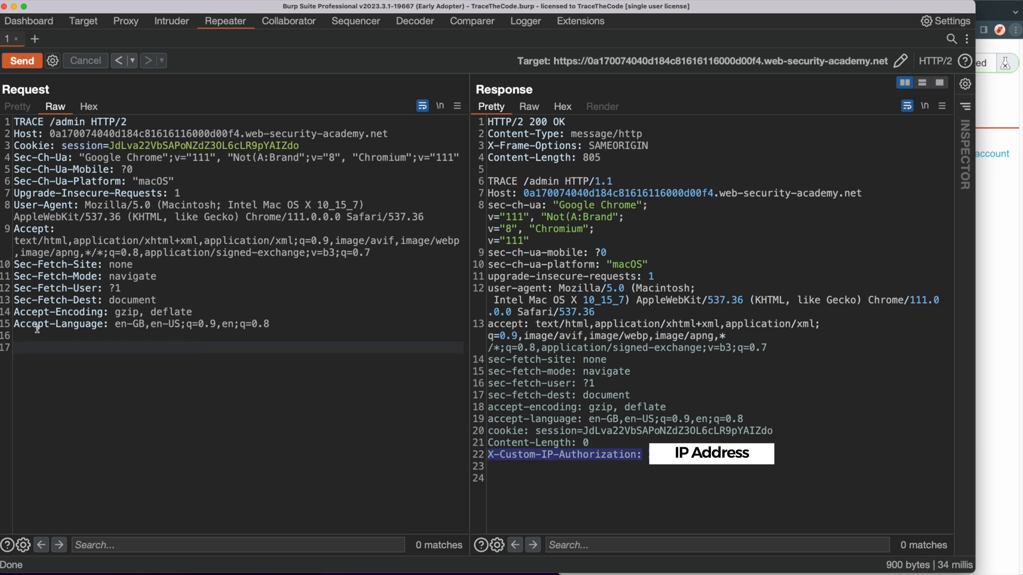
Step: Add the header X-Custom-IP-Authorization: 127.0.0.1 to the TRACE request and confirm it is echoed
{"action": "type", "text": "X-Custom-IP-Authorization: 127.0.0.1"}
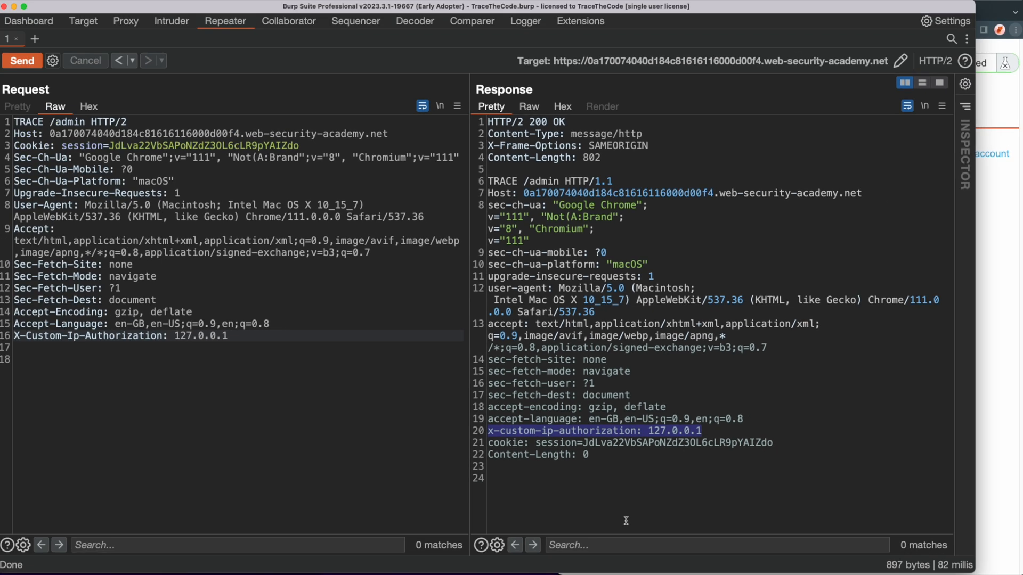
{"action": "mouse_move", "coordinate": [219, 408]}
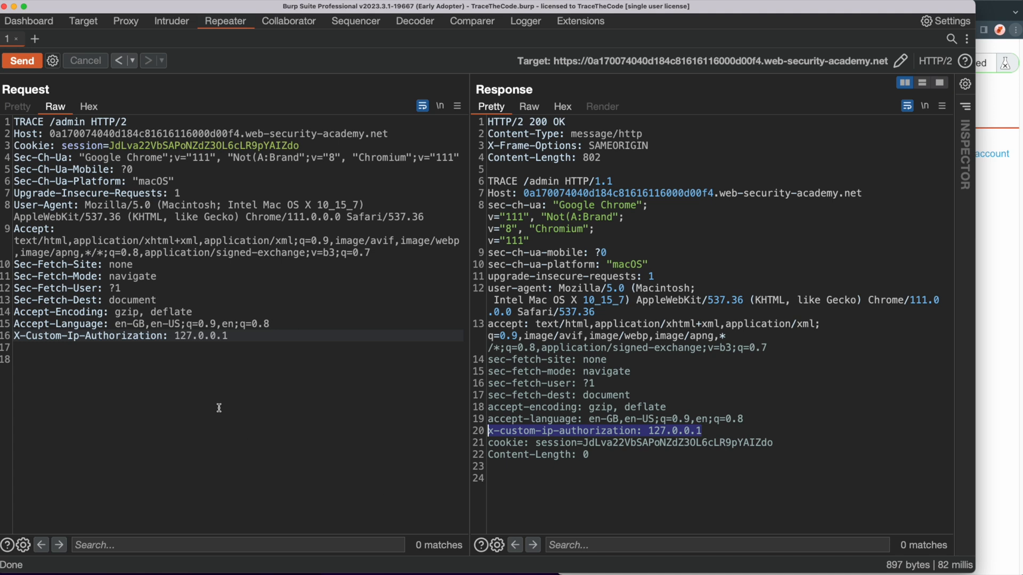
Step: Switch back to GET, resend /admin with the 127.0.0.1 header and render the admin panel listing wiener and carlos
{"action": "type", "text": "GET"}
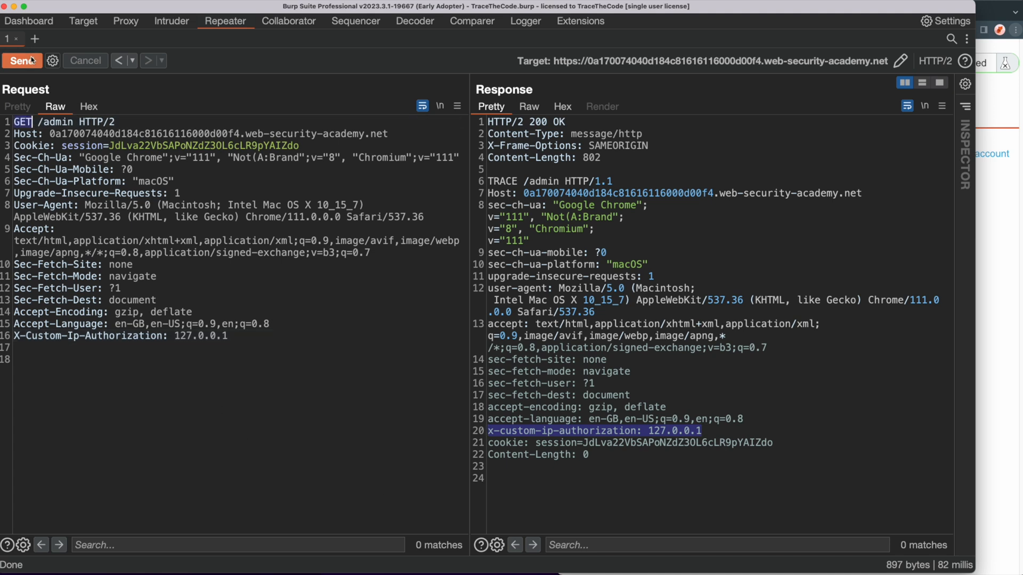
{"action": "left_click", "coordinate": [17, 60]}
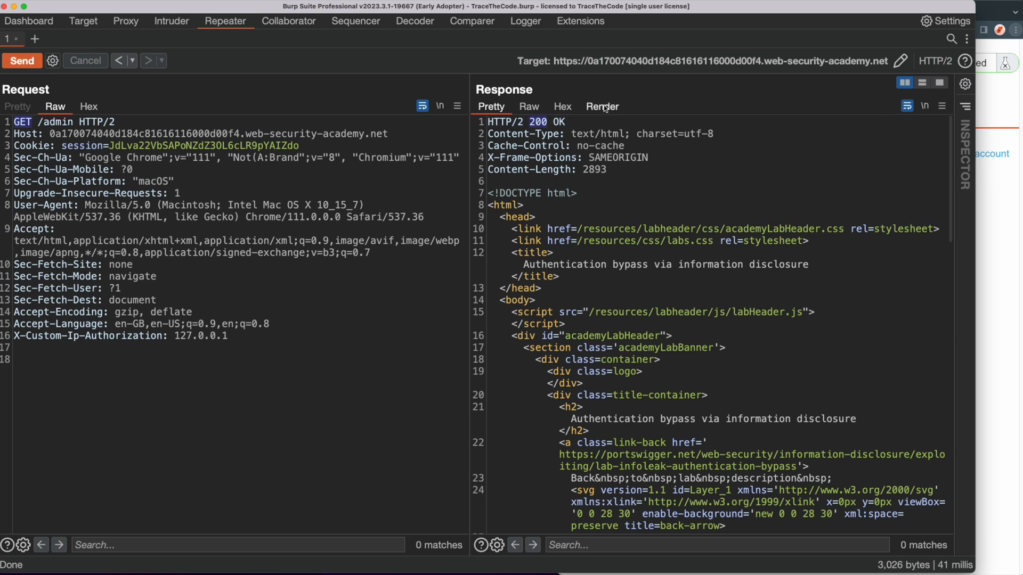
{"action": "left_click", "coordinate": [601, 107]}
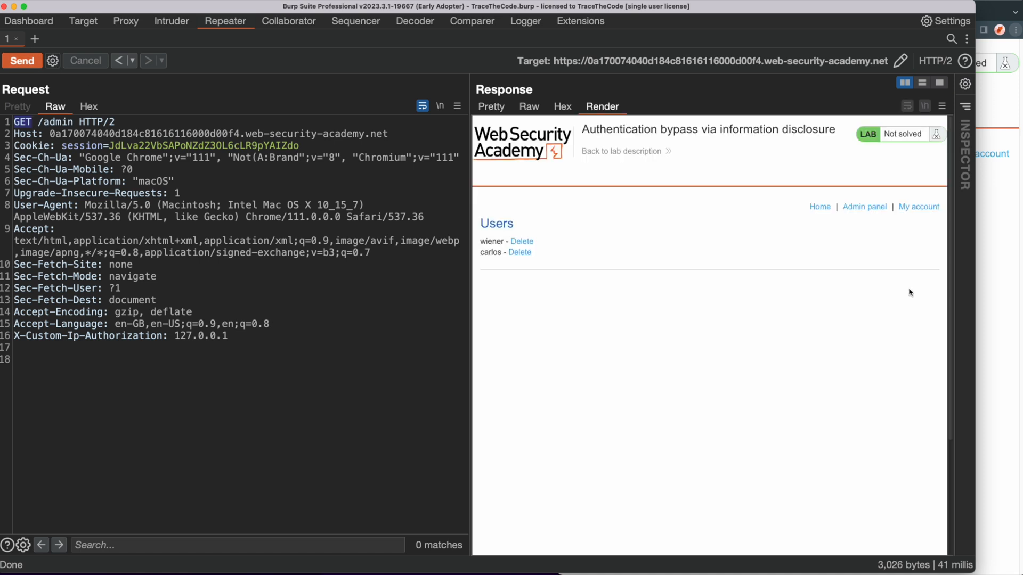
{"action": "mouse_move", "coordinate": [647, 267]}
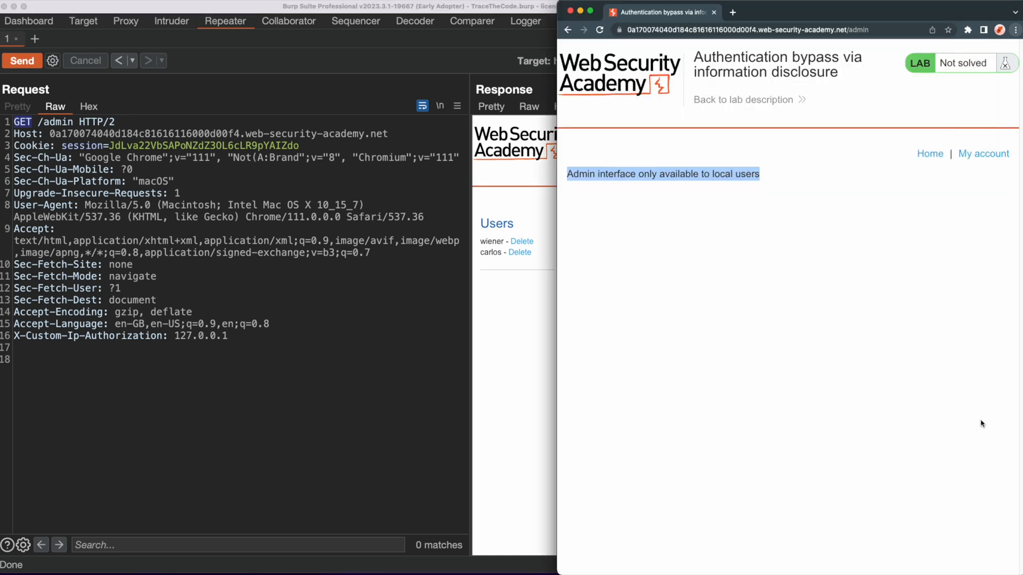
Step: Check Chrome's own /admin page still shows 'only available to local users'
{"action": "left_click", "coordinate": [599, 30]}
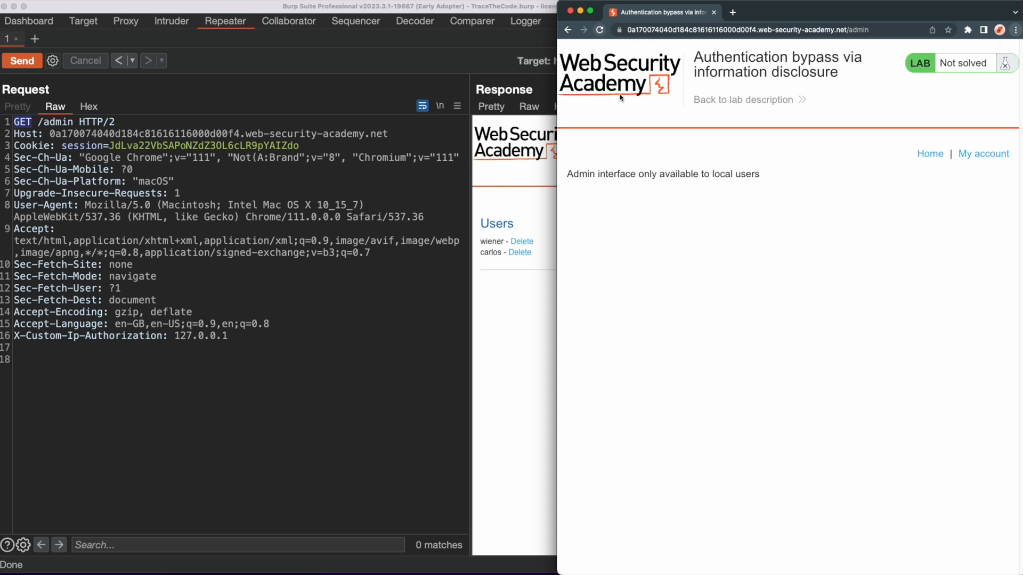
{"action": "mouse_move", "coordinate": [818, 180]}
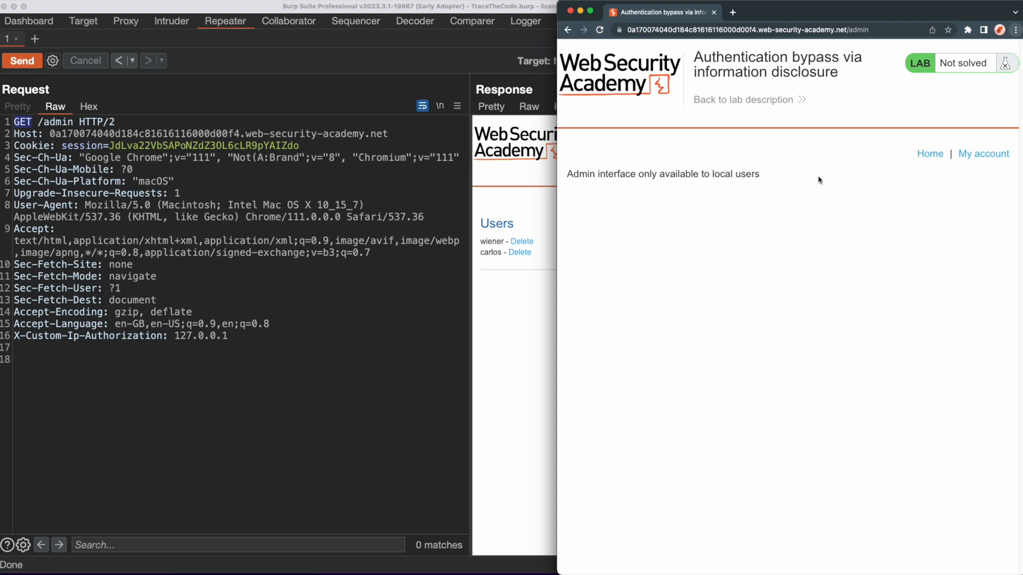
{"action": "mouse_move", "coordinate": [801, 188]}
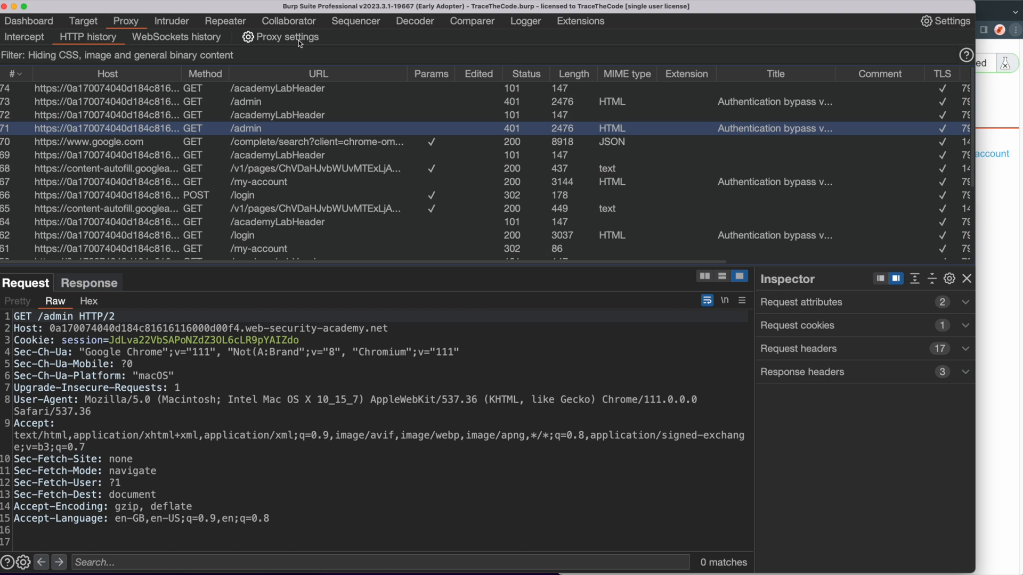
Step: Add a proxy match-and-replace rule inserting X-Custom-IP-Authorization: 127.0.0.1 into every request
{"action": "left_click", "coordinate": [284, 36]}
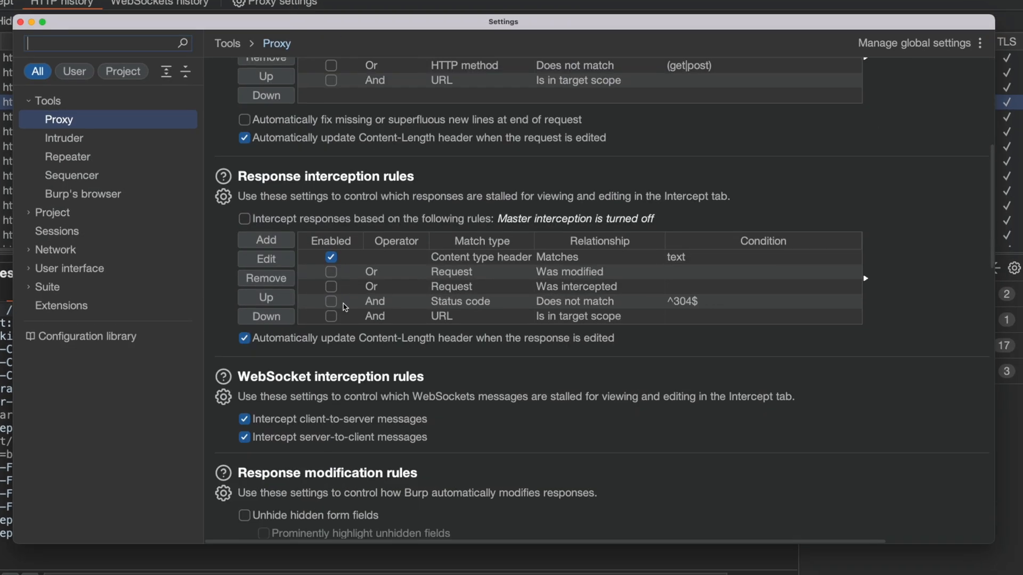
{"action": "scroll", "scroll_direction": "down", "scroll_amount": 3}
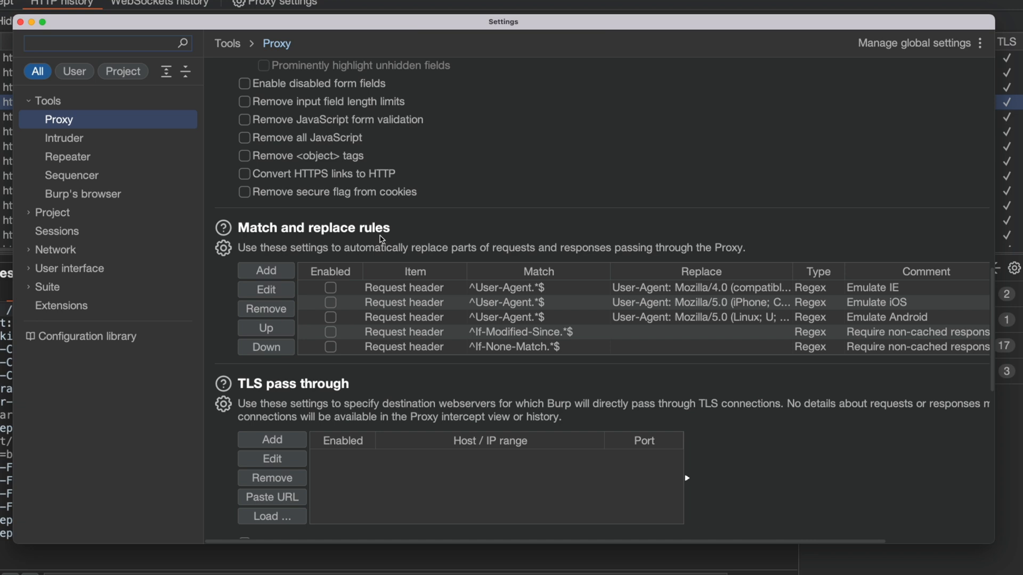
{"action": "left_click", "coordinate": [266, 271]}
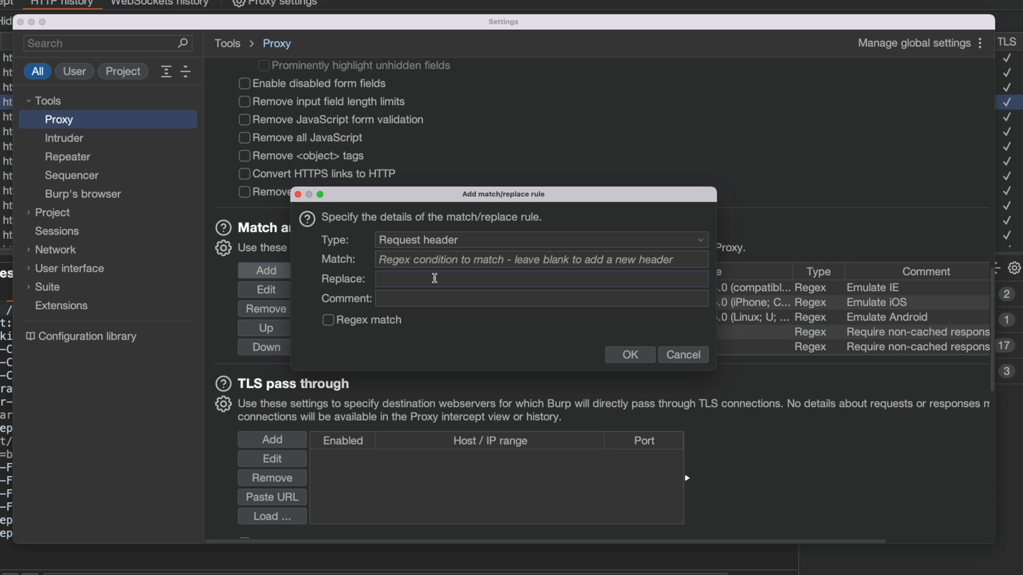
{"action": "type", "text": "X-Custom-IP-Authorization:"}
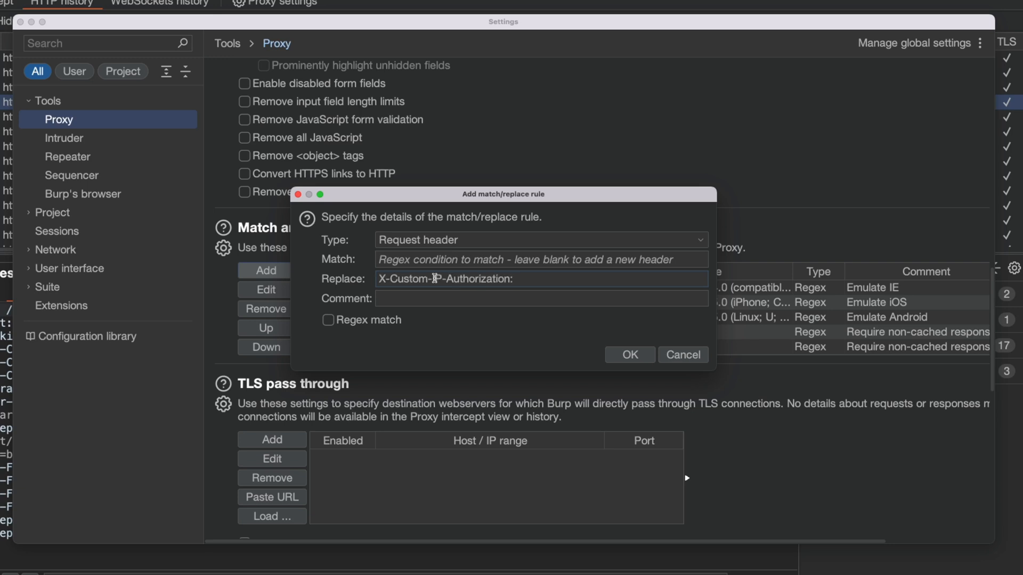
{"action": "type", "text": "127.0.0.1"}
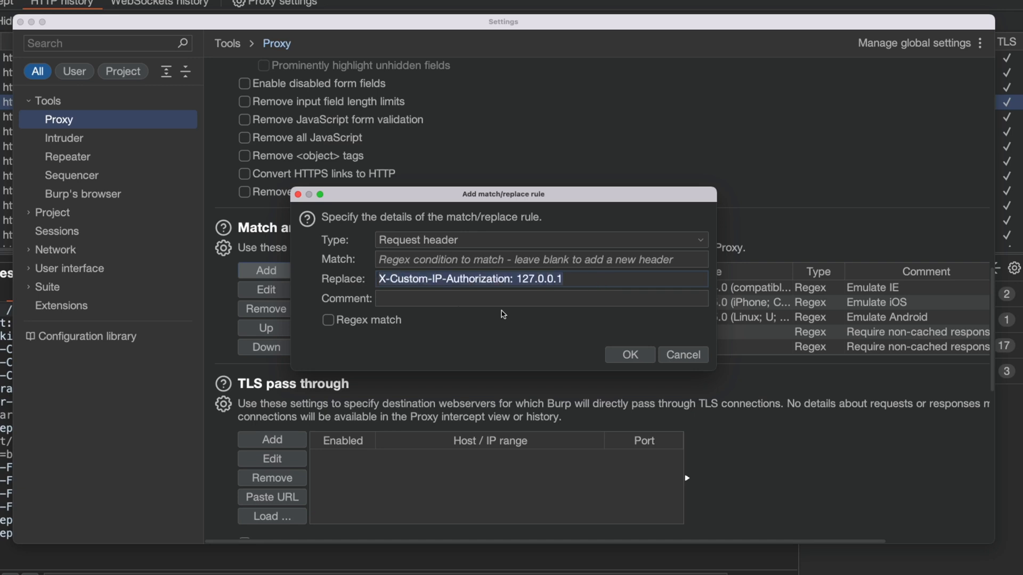
{"action": "left_click", "coordinate": [630, 355]}
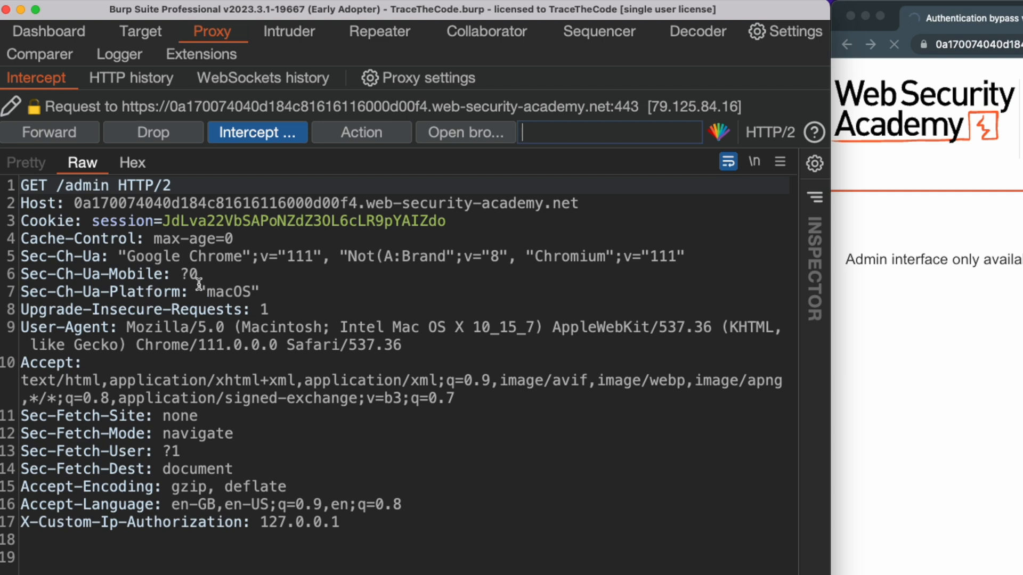
{"action": "mouse_move", "coordinate": [354, 542]}
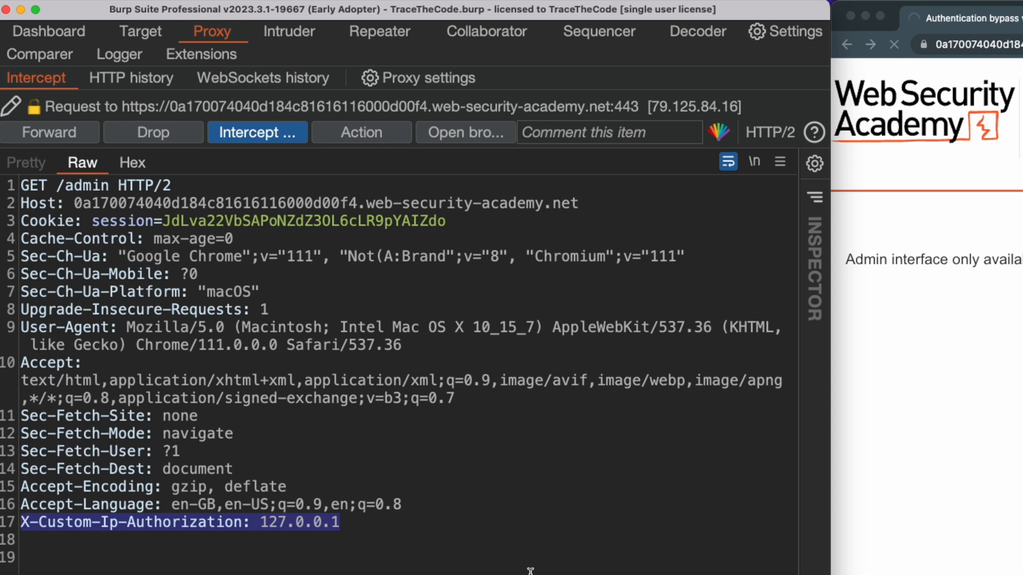
{"action": "mouse_move", "coordinate": [479, 526]}
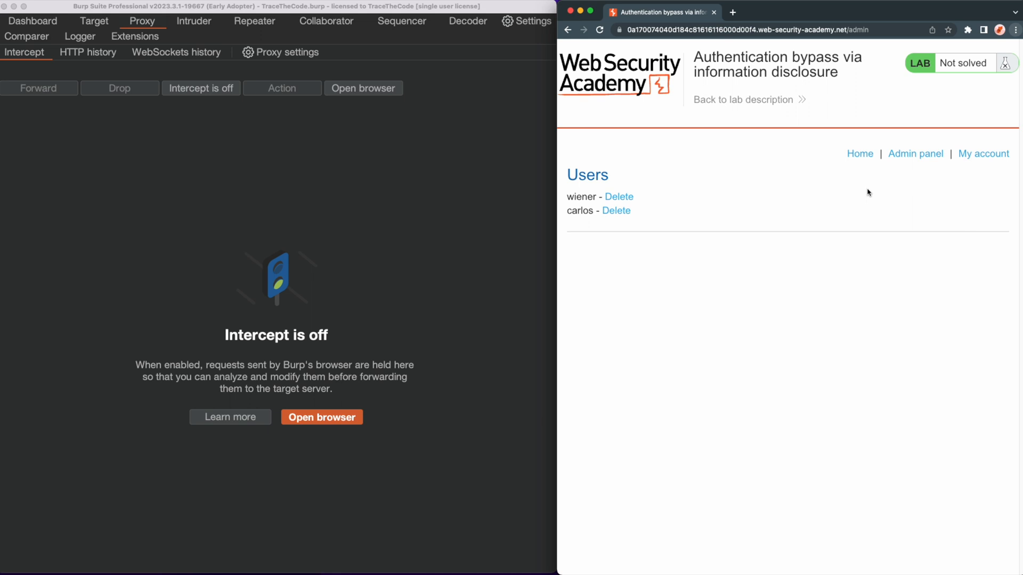
{"action": "mouse_move", "coordinate": [616, 211]}
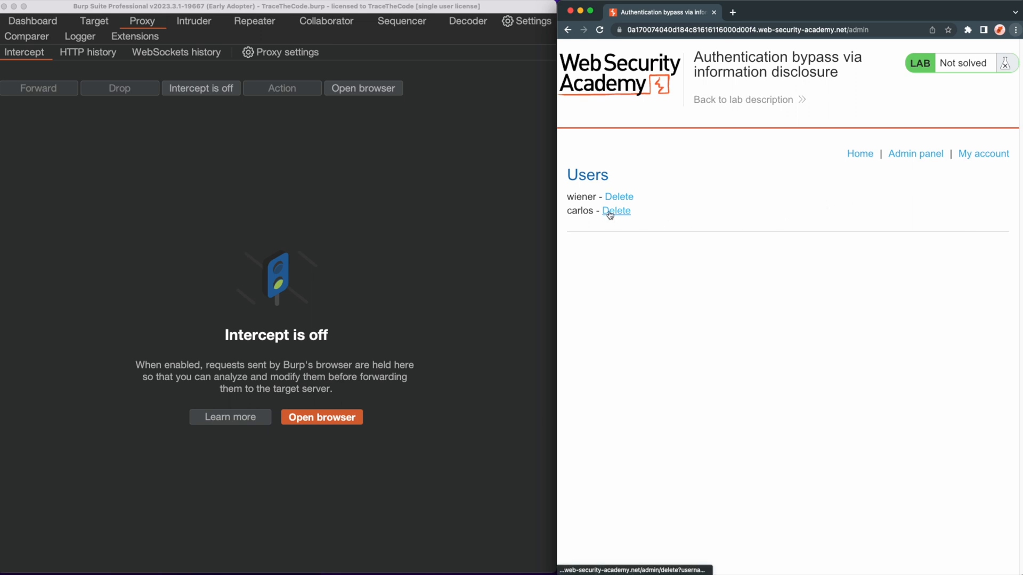
Step: Delete carlos from the browser's admin panel so the lab is marked Solved
{"action": "left_click", "coordinate": [616, 210]}
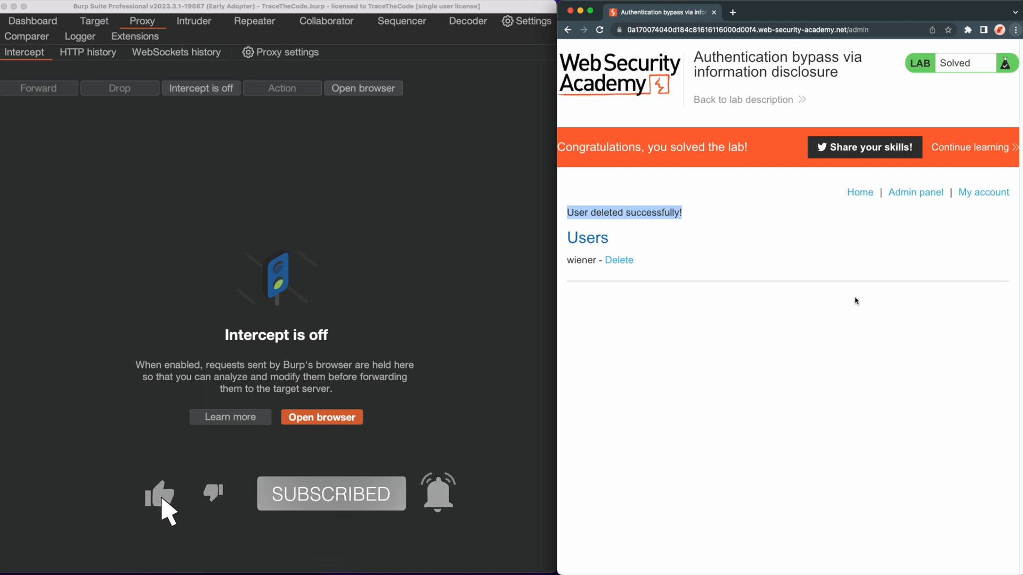
{"action": "left_click", "coordinate": [160, 497]}
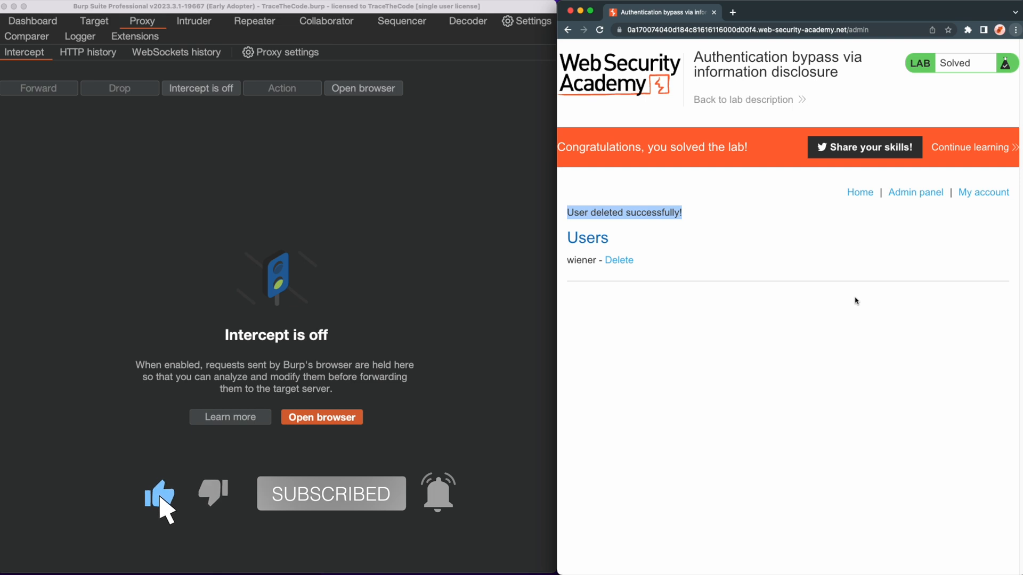